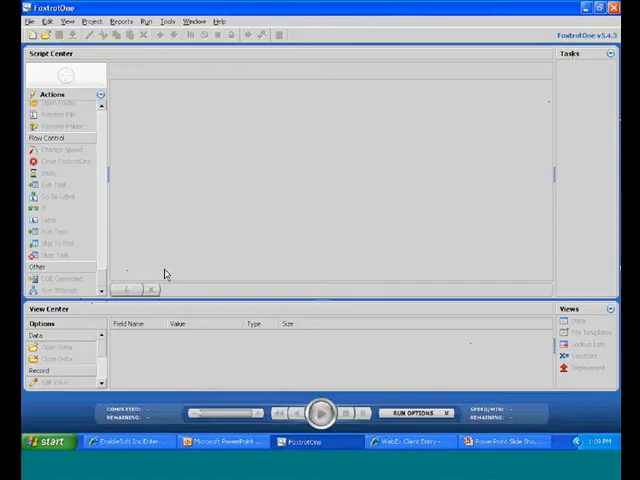
mouse_move(308, 292)
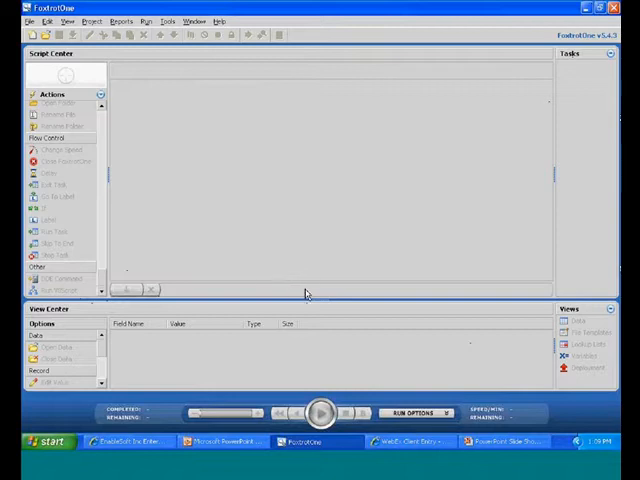
mouse_move(96, 360)
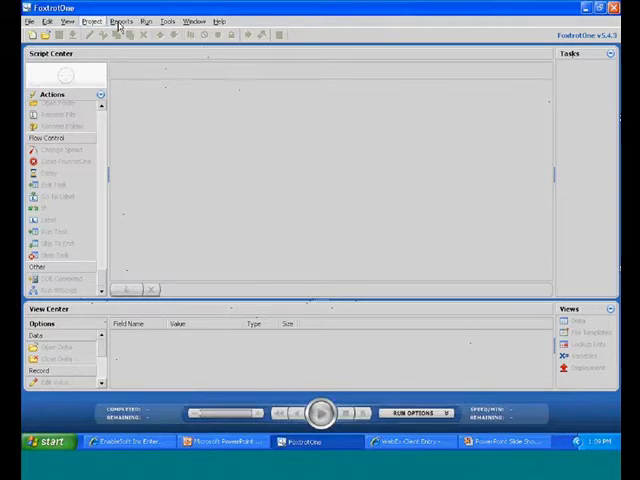
mouse_move(568, 52)
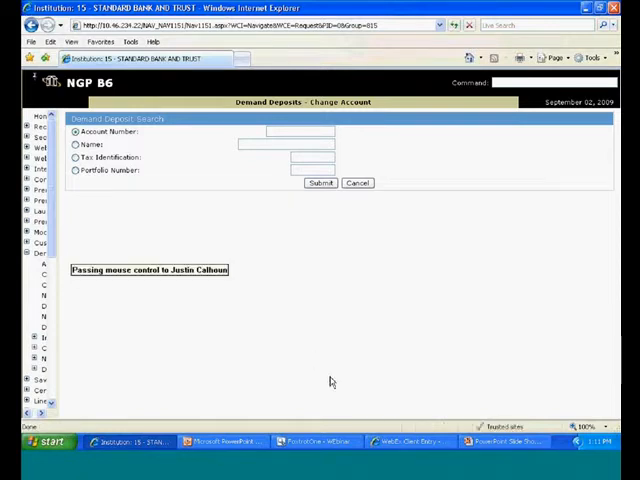
Load the demand deposit account so its Change Account page lists the DDA warnings
left_click(318, 440)
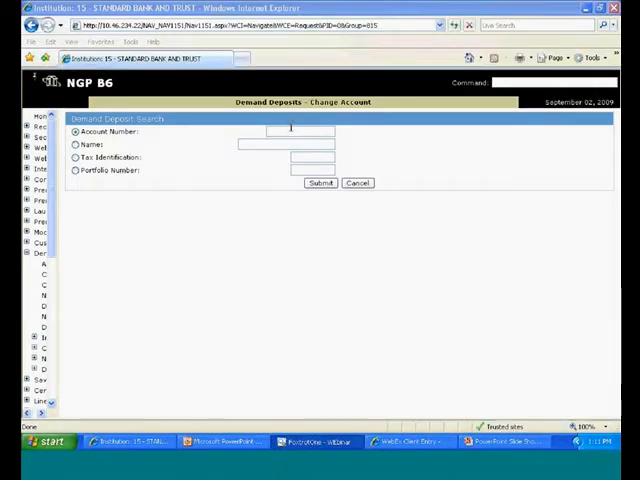
left_click(320, 184)
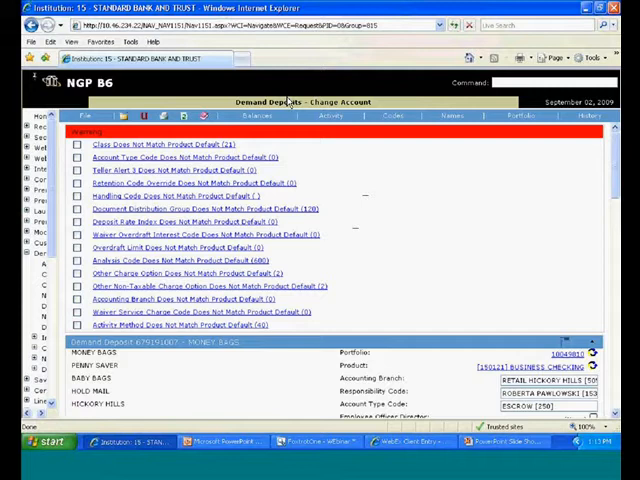
mouse_move(332, 164)
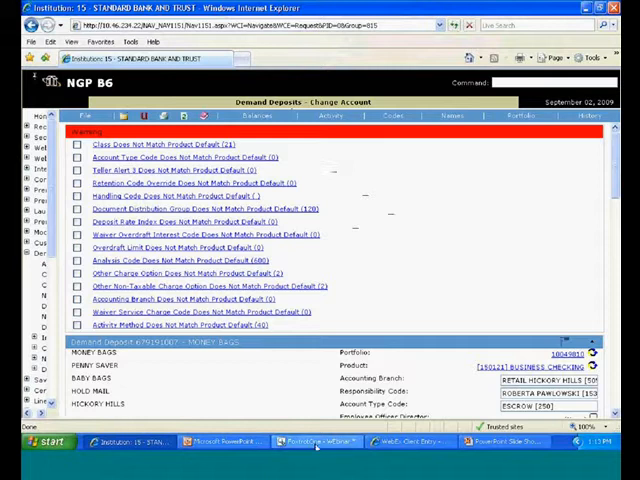
Target the red warning message banner on the Navigator page for a new action
left_click(316, 440)
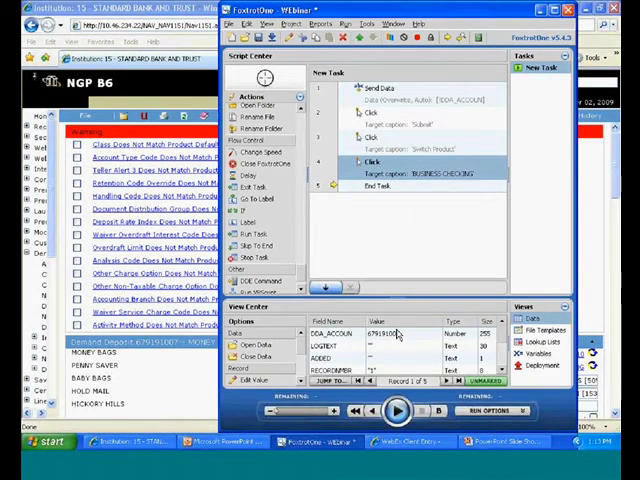
mouse_move(444, 284)
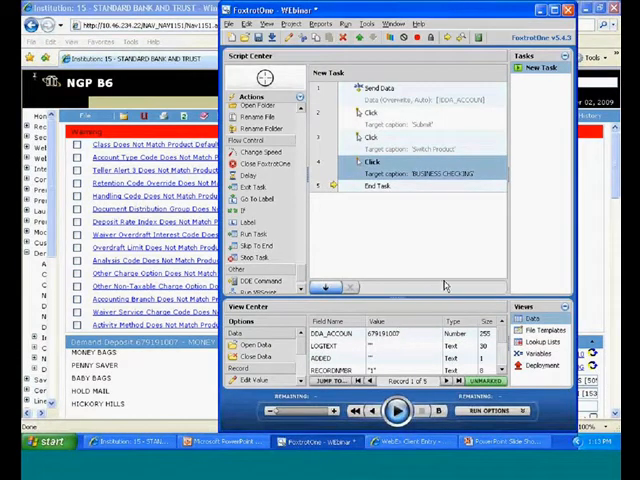
mouse_move(304, 80)
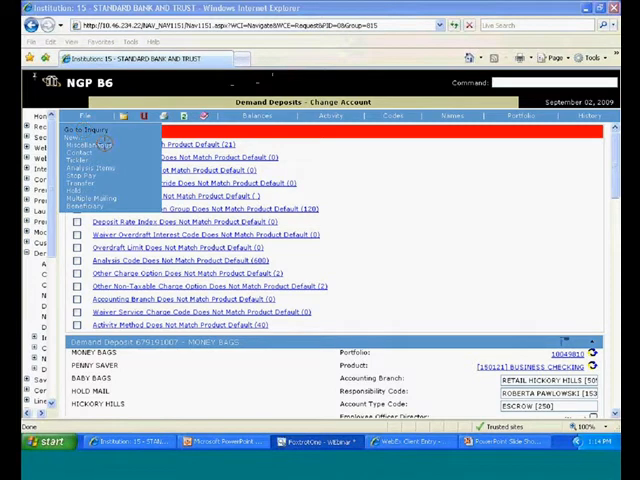
left_click(84, 132)
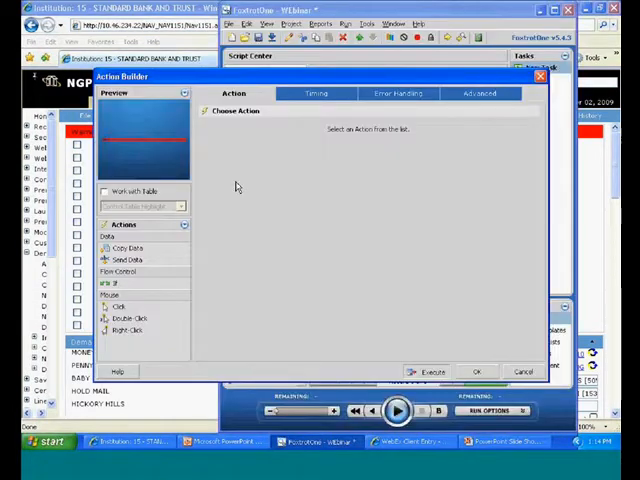
mouse_move(250, 180)
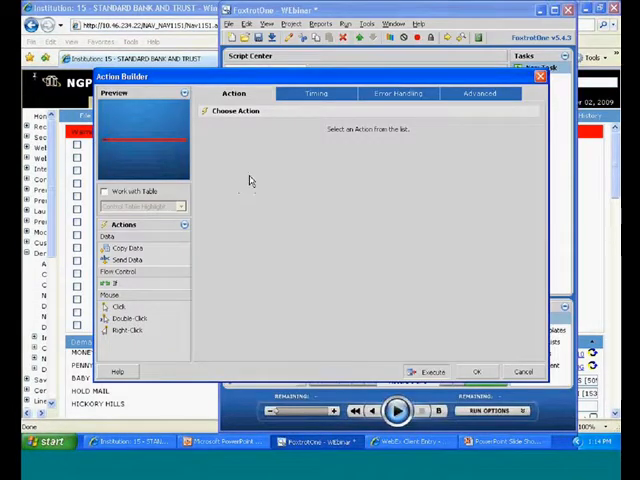
mouse_move(130, 148)
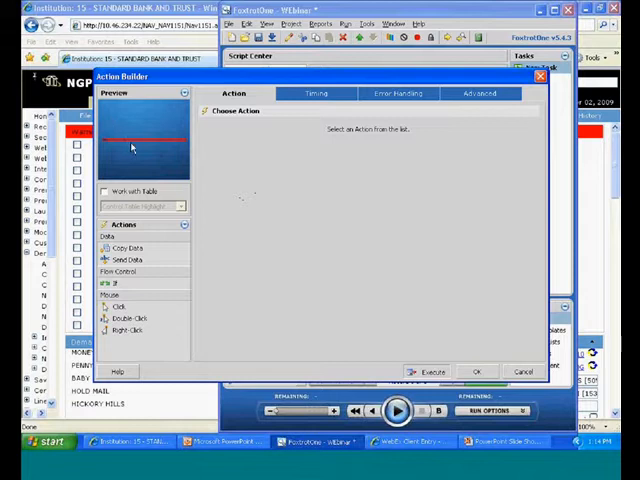
mouse_move(184, 240)
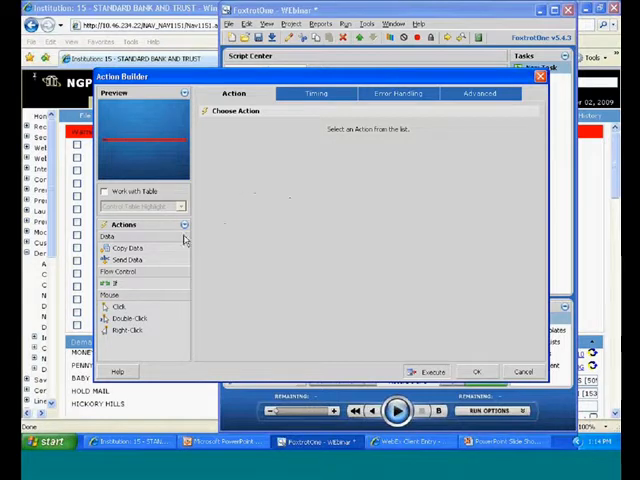
Add a Flow Control If action with condition 'the target is found' to the script
left_click(114, 284)
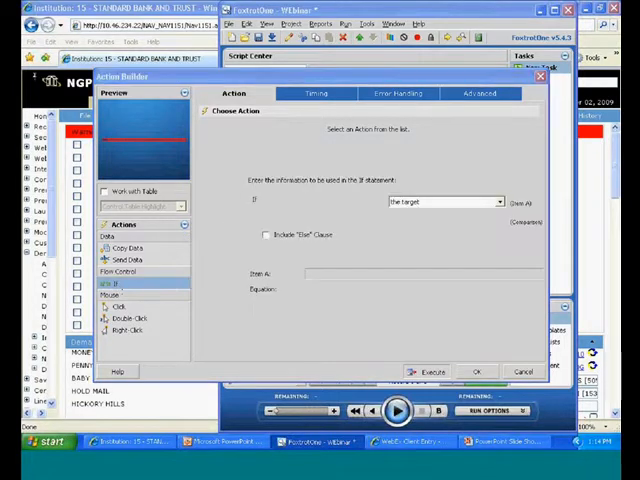
left_click(114, 284)
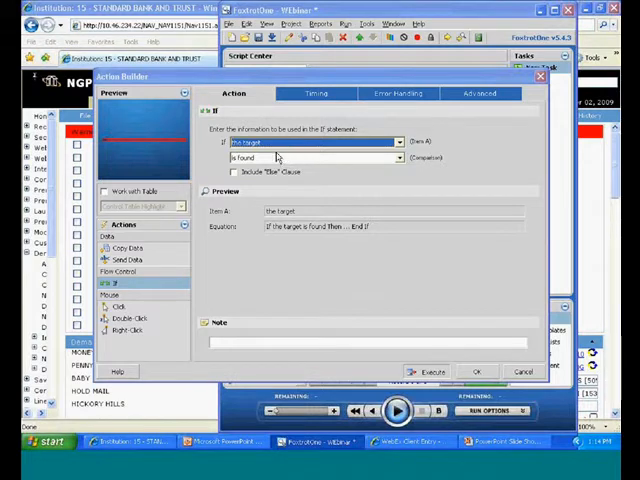
mouse_move(382, 210)
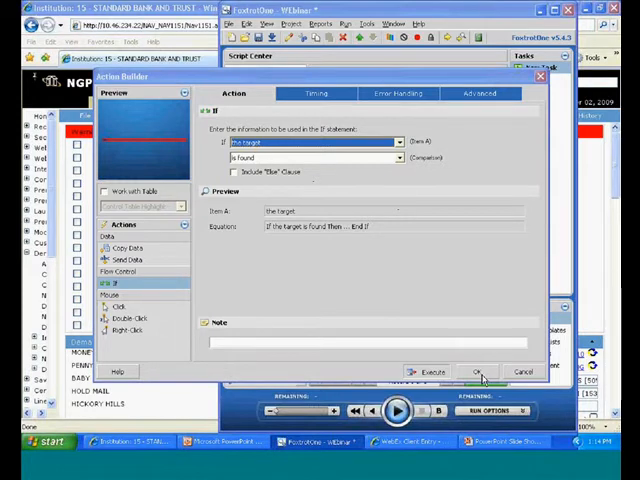
left_click(476, 372)
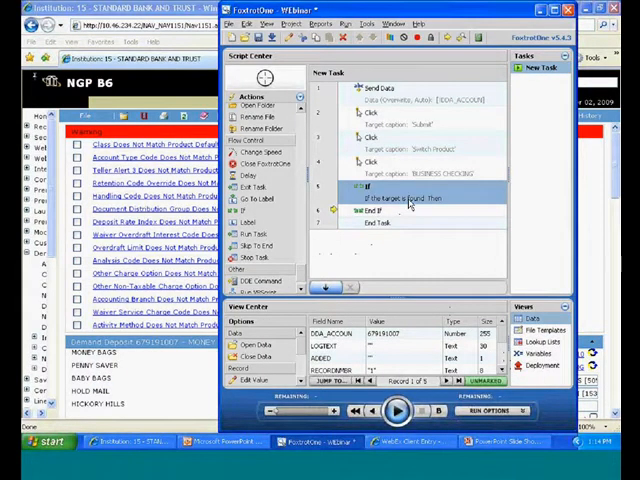
Add the note 'Targeted Warning Message' to the new If step via Edit Note
right_click(400, 196)
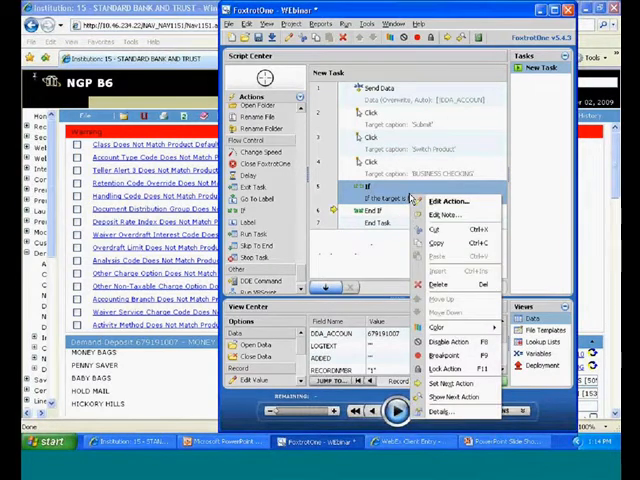
left_click(440, 216)
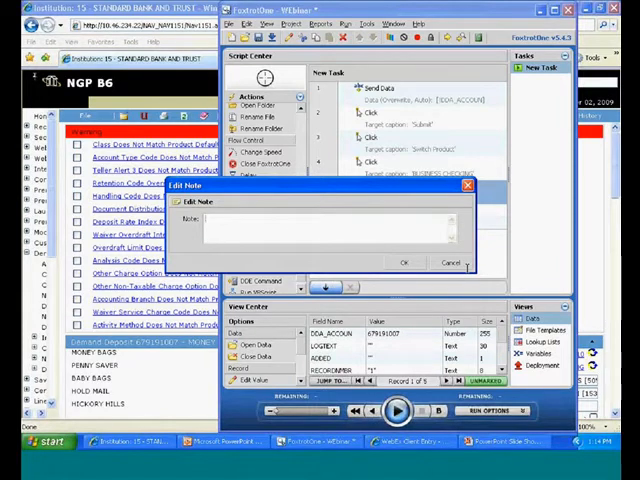
type("Targeted Warning Message")
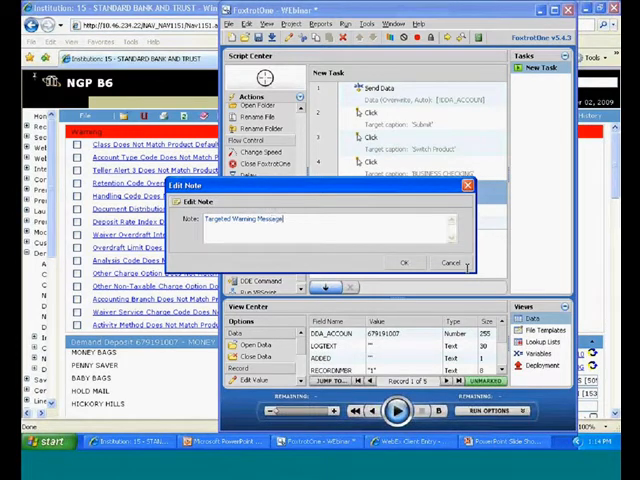
left_click(404, 262)
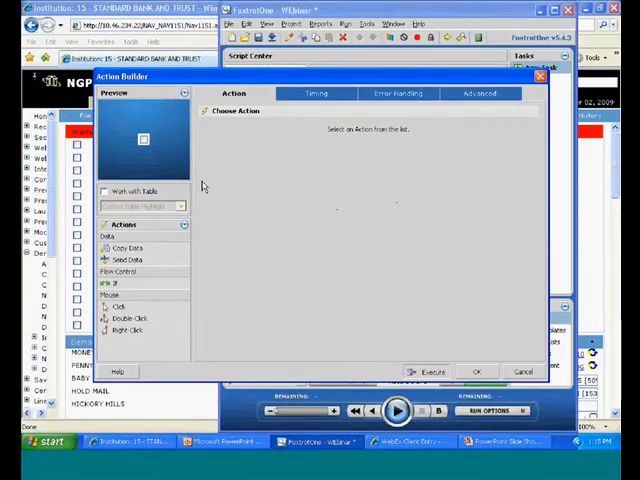
mouse_move(156, 178)
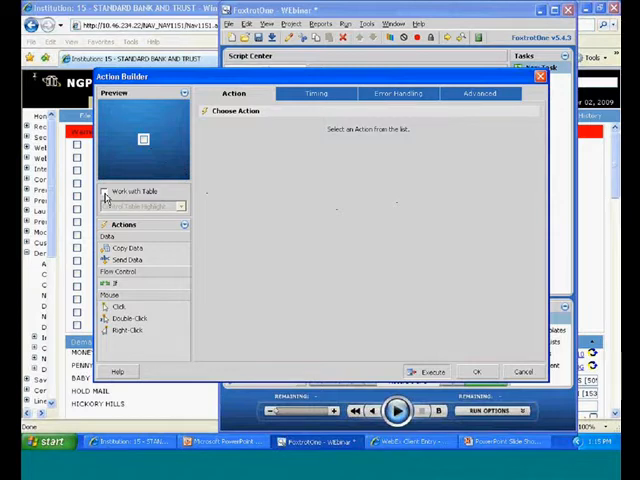
Tick Work with Table and choose Conduct Table Highlight for the new action
left_click(144, 206)
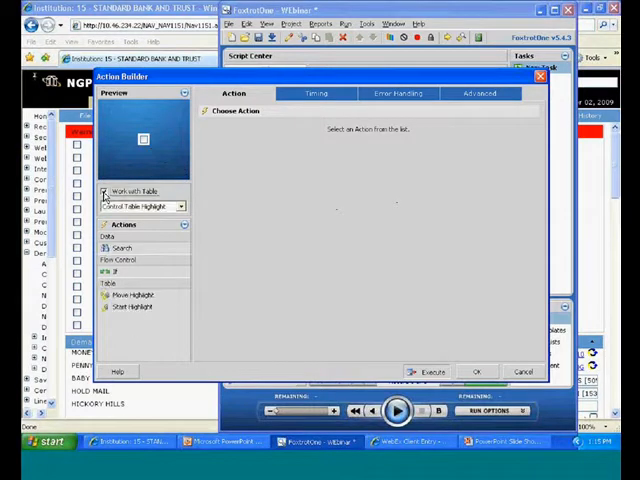
left_click(104, 192)
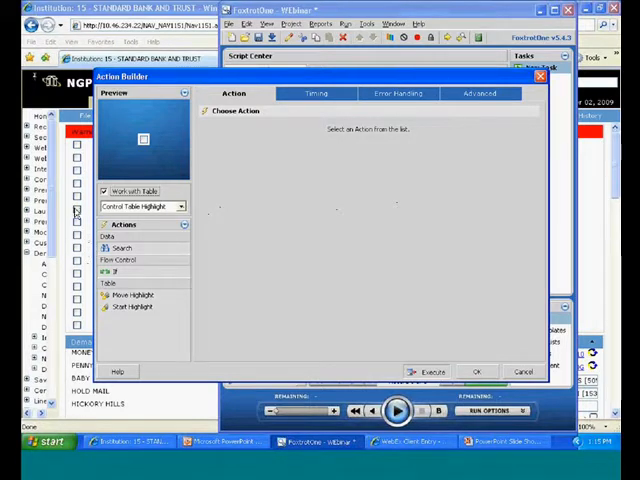
mouse_move(132, 256)
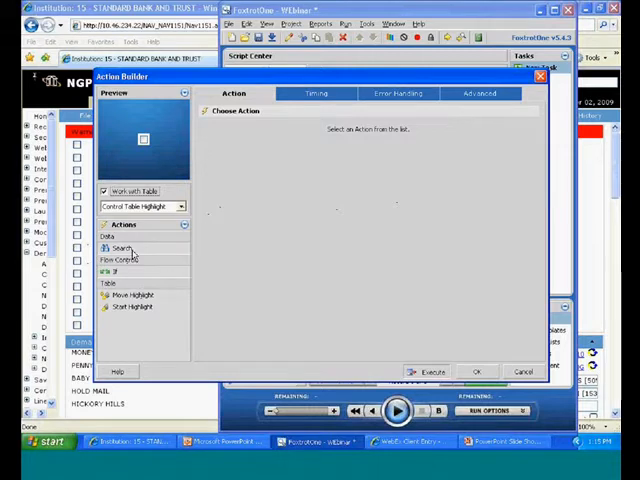
mouse_move(96, 186)
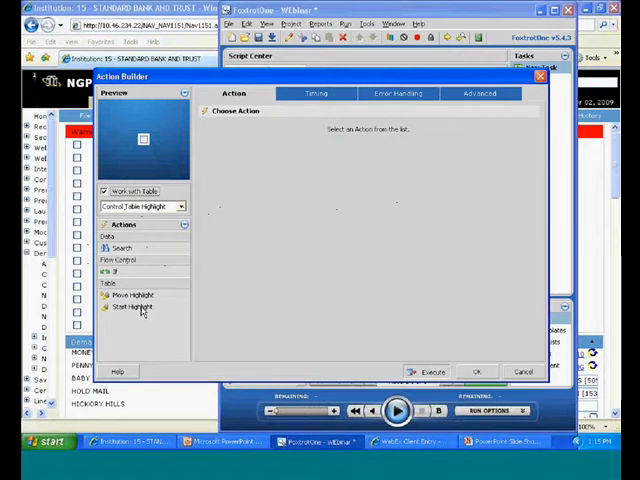
Pick Start Highlight, review the Advanced Target Caption options, and return to Choose Action
left_click(132, 308)
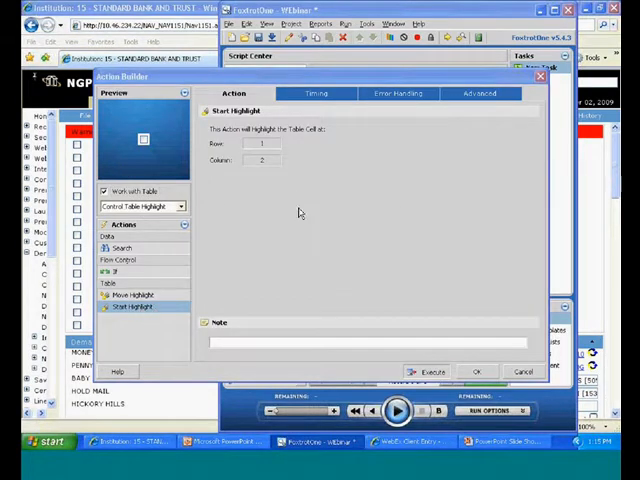
mouse_move(268, 174)
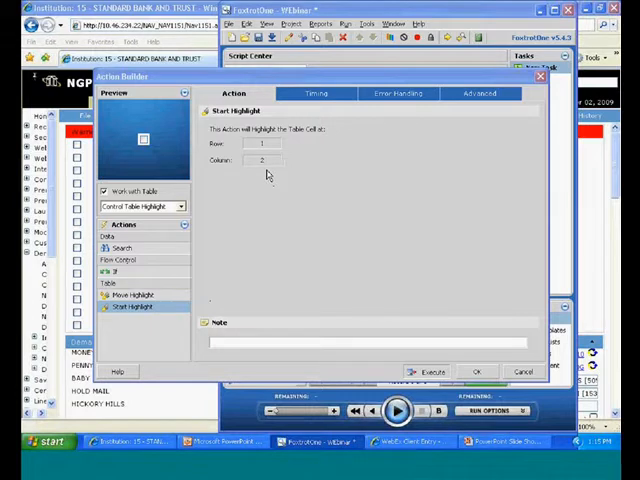
mouse_move(188, 156)
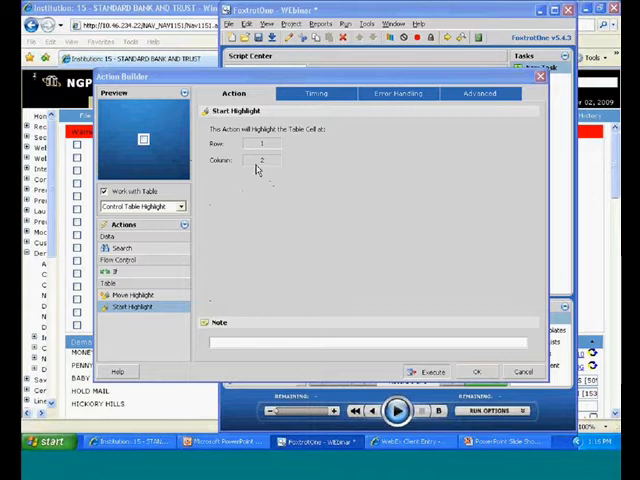
mouse_move(150, 138)
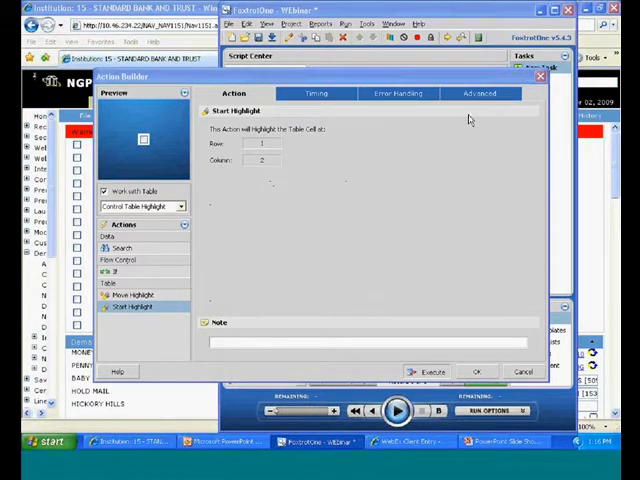
left_click(480, 92)
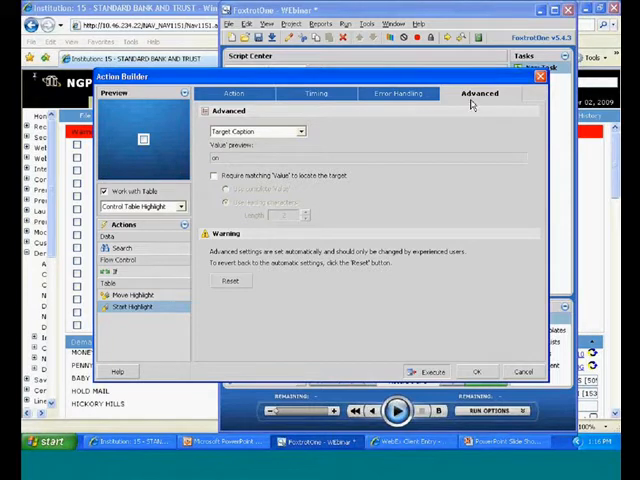
mouse_move(344, 172)
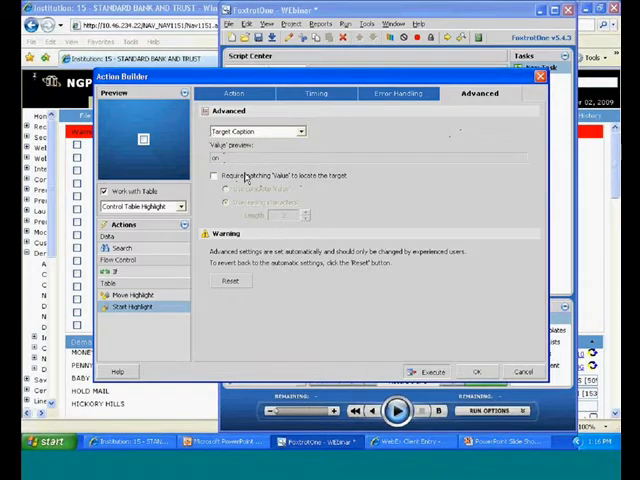
mouse_move(284, 182)
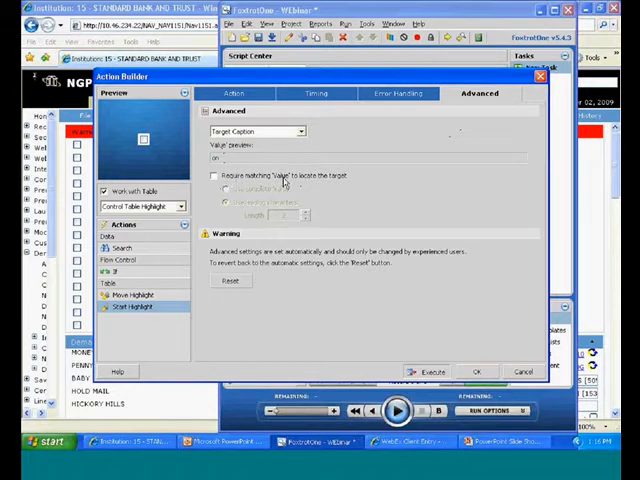
left_click(216, 176)
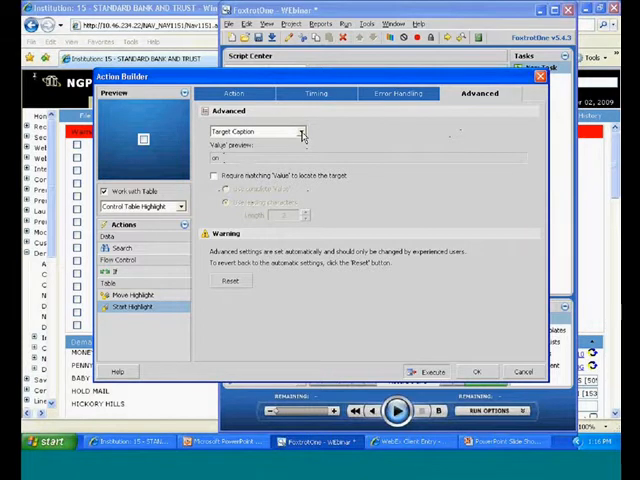
left_click(304, 132)
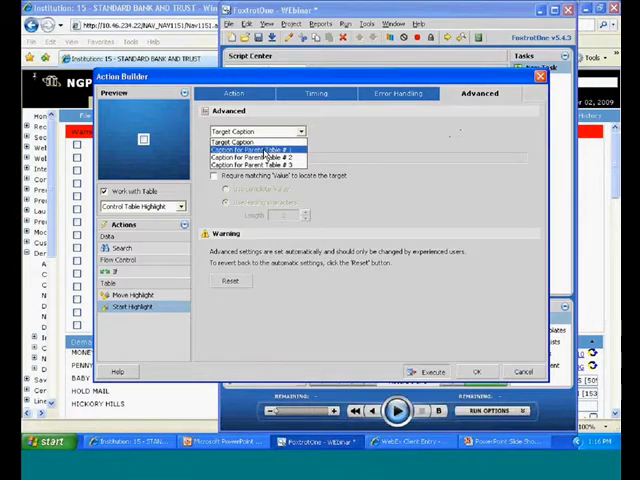
left_click(256, 162)
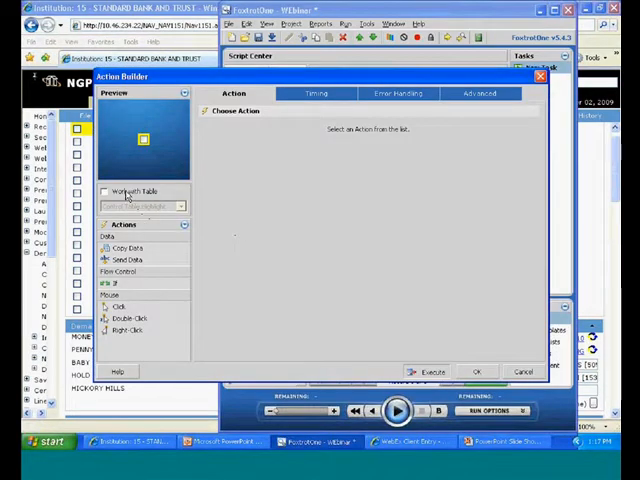
Set a Click action on the highlighted table item with click type Click to Check
left_click(104, 192)
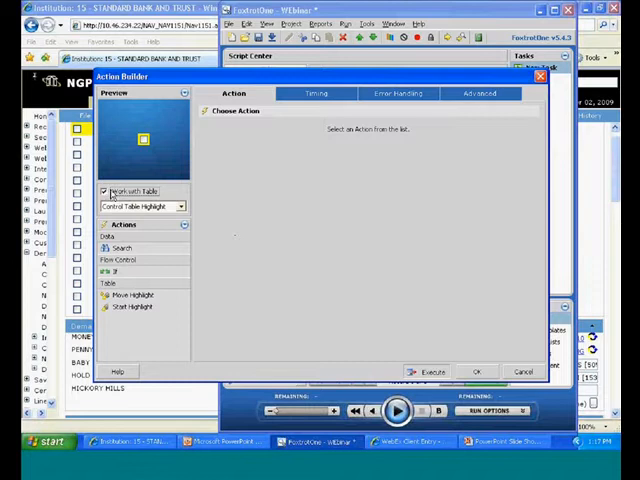
left_click(180, 206)
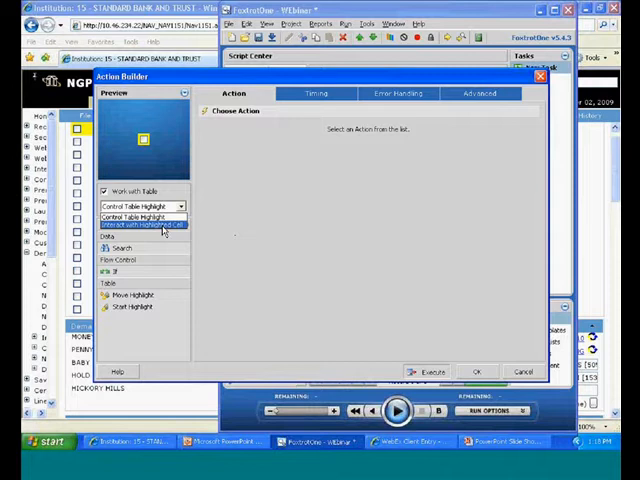
left_click(140, 224)
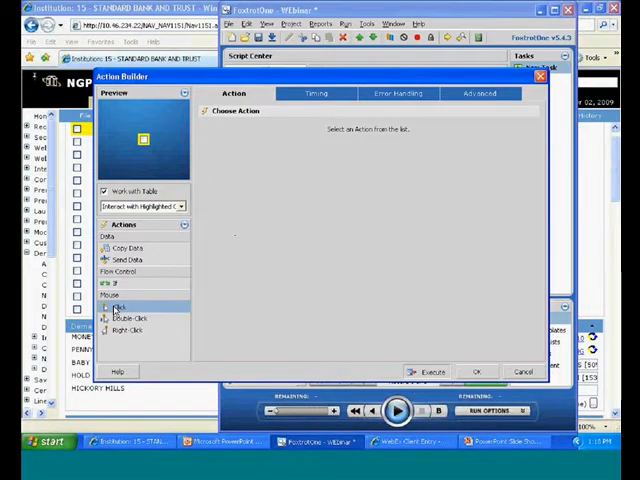
left_click(120, 308)
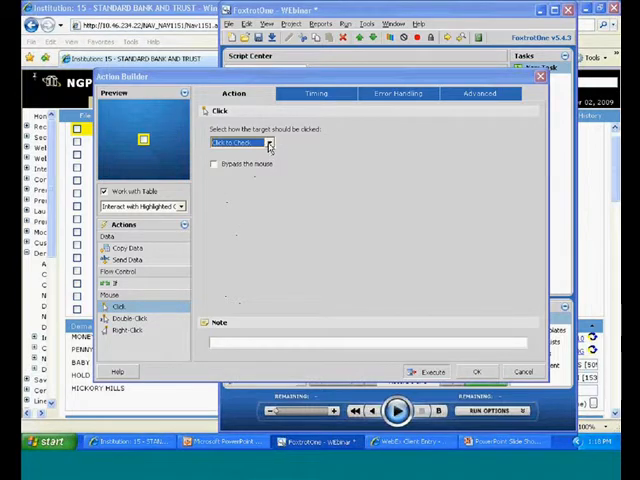
left_click(268, 142)
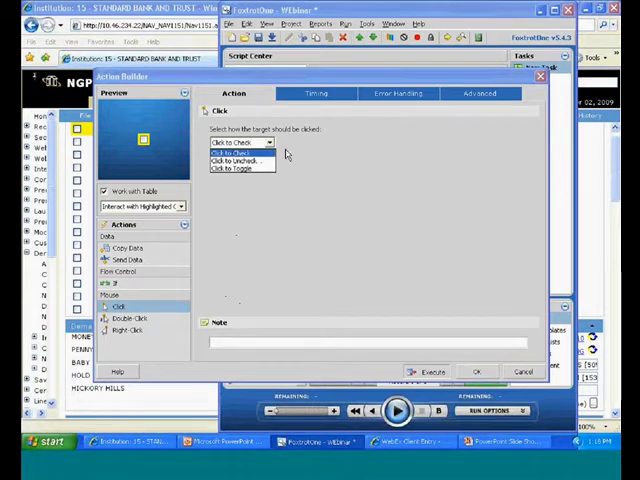
mouse_move(236, 160)
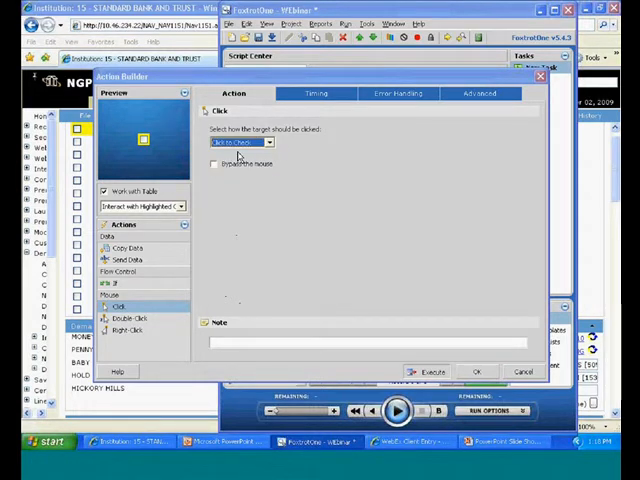
mouse_move(228, 188)
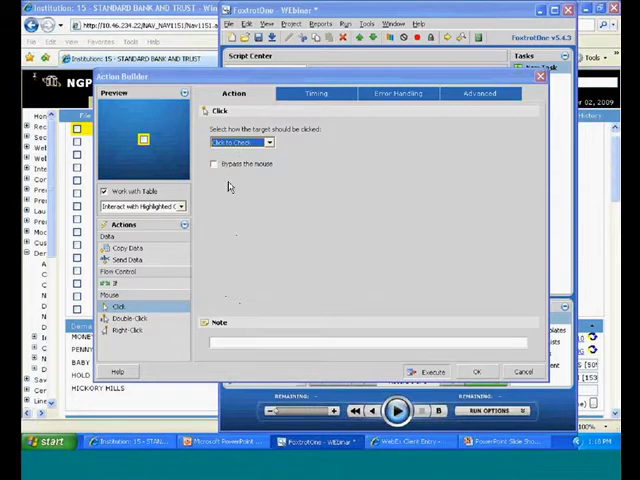
Set Target Caption to Caption for Parent Table #1, previewing the Warning column header
left_click(480, 92)
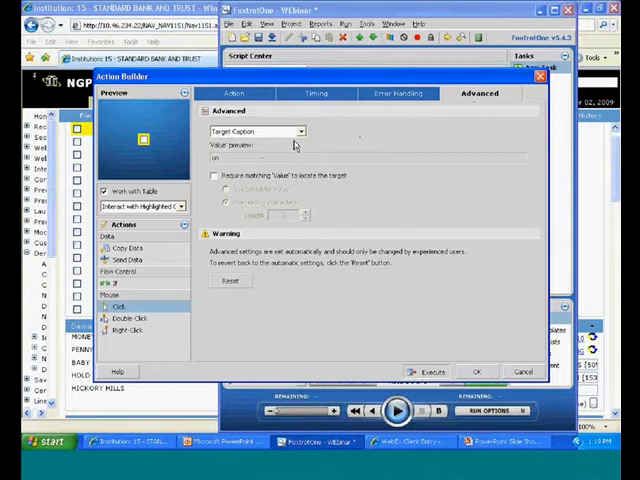
left_click(300, 132)
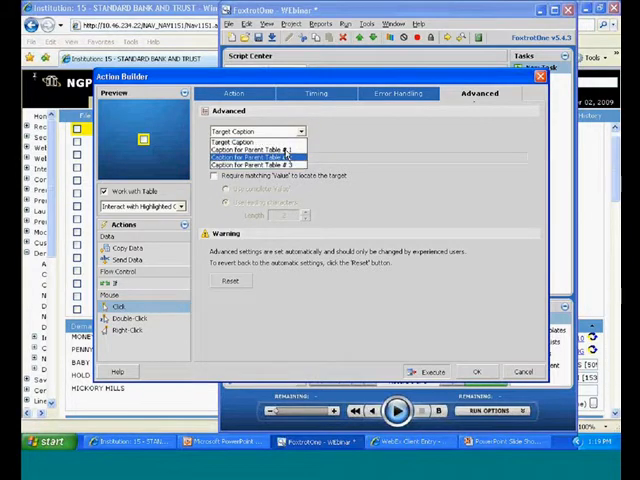
left_click(256, 156)
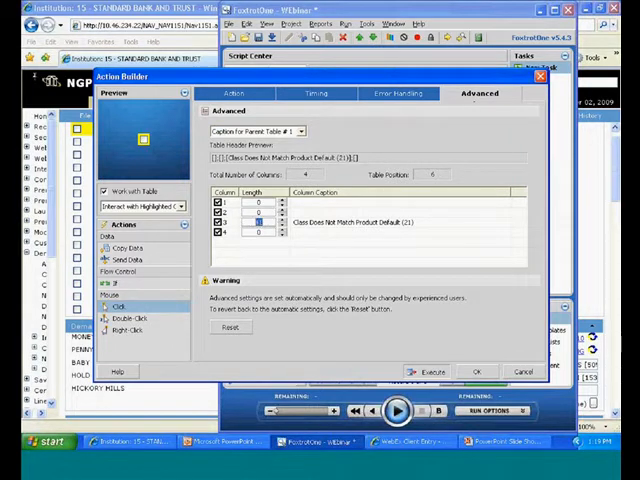
left_click(262, 232)
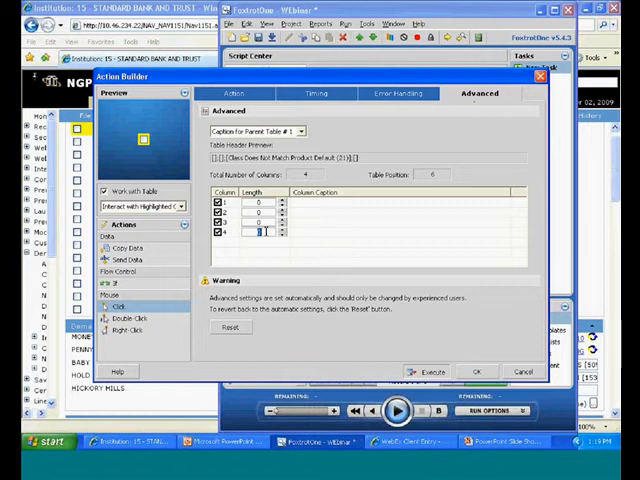
left_click(316, 132)
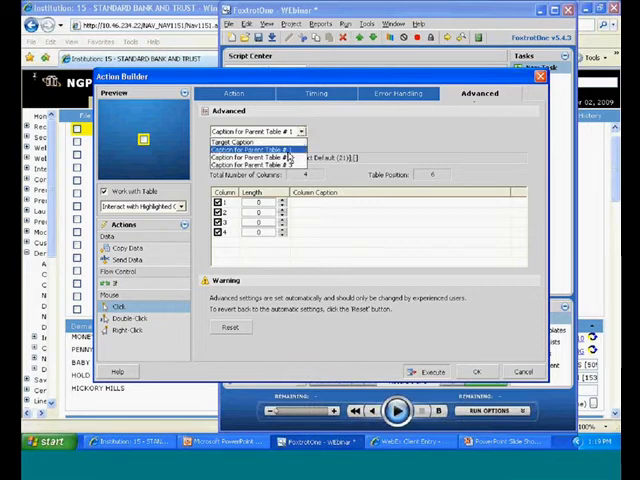
left_click(264, 152)
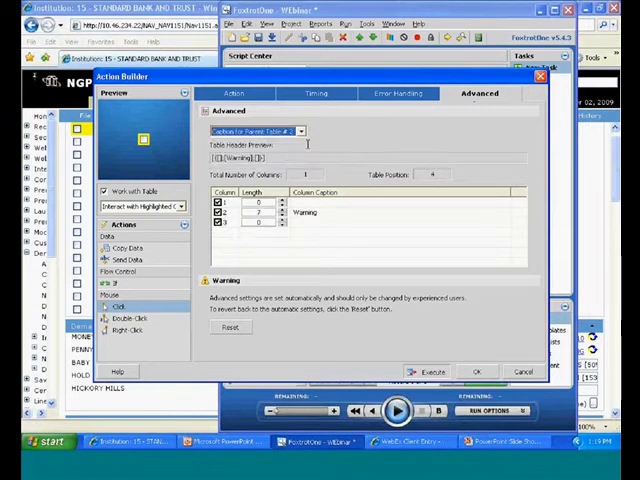
left_click(298, 132)
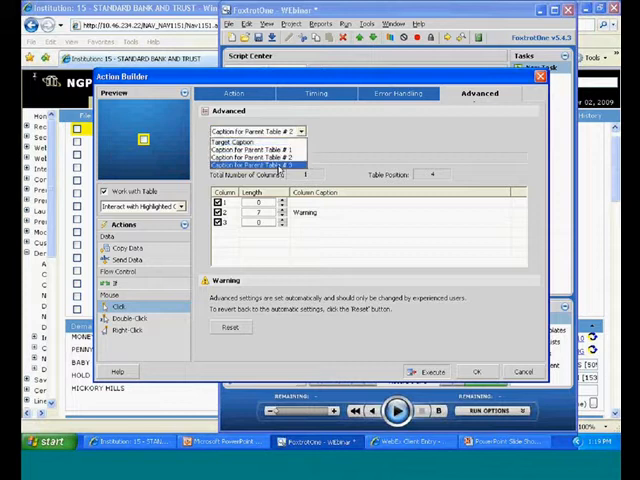
left_click(250, 164)
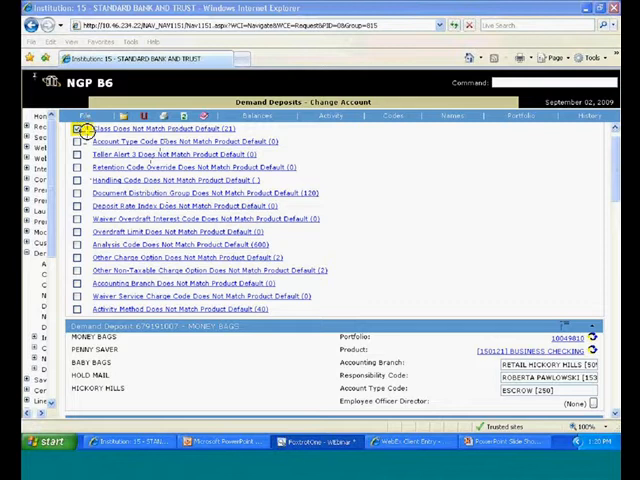
Save the Click action and reopen the Action Builder for the next table step
left_click(78, 132)
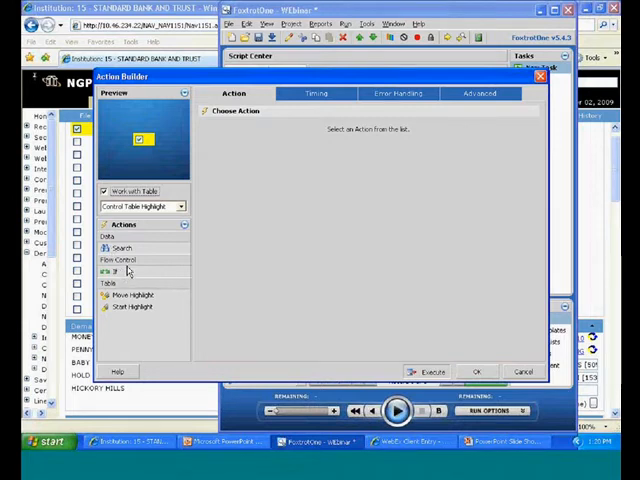
Add an If condition testing the highlight Is Not the Last Row
left_click(116, 272)
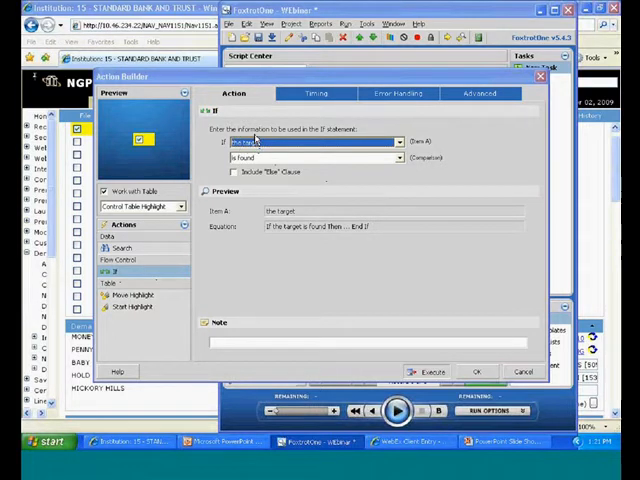
left_click(398, 142)
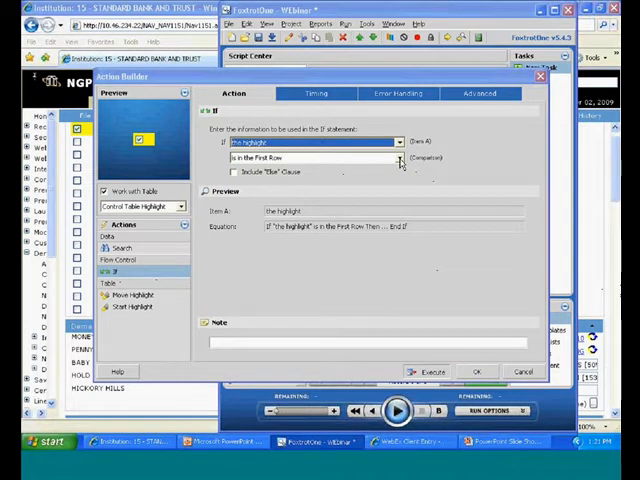
left_click(398, 158)
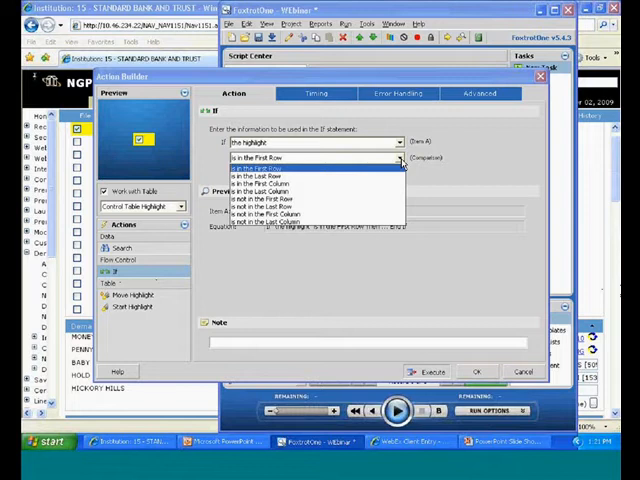
mouse_move(340, 184)
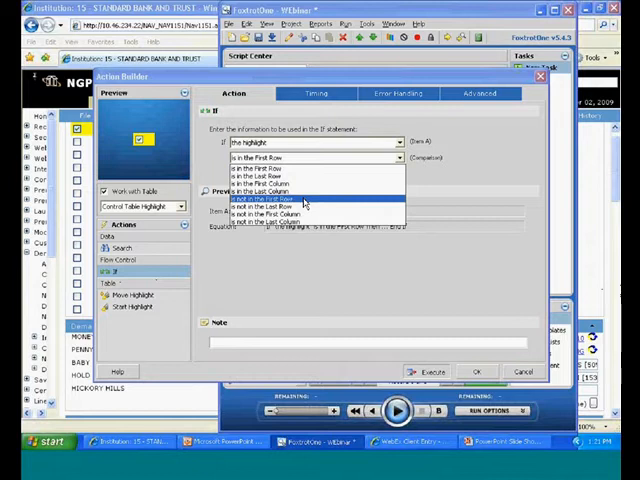
mouse_move(310, 208)
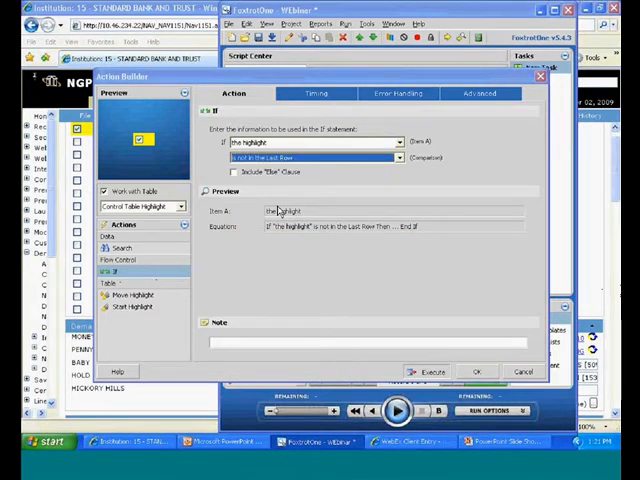
mouse_move(396, 184)
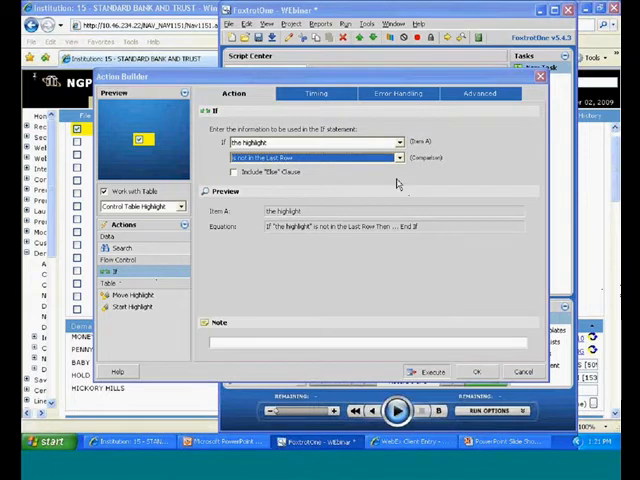
mouse_move(328, 192)
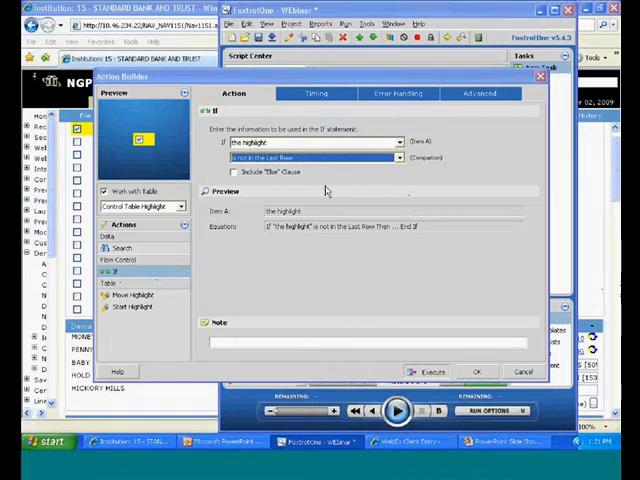
mouse_move(464, 360)
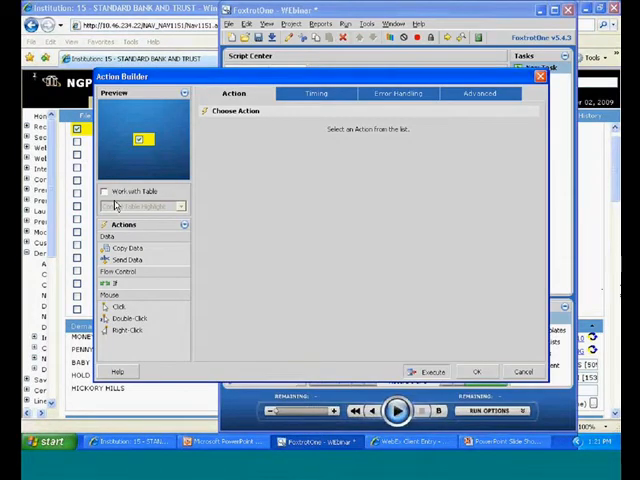
Add a Move Highlight action that shifts the table highlight down by 1 row
left_click(104, 192)
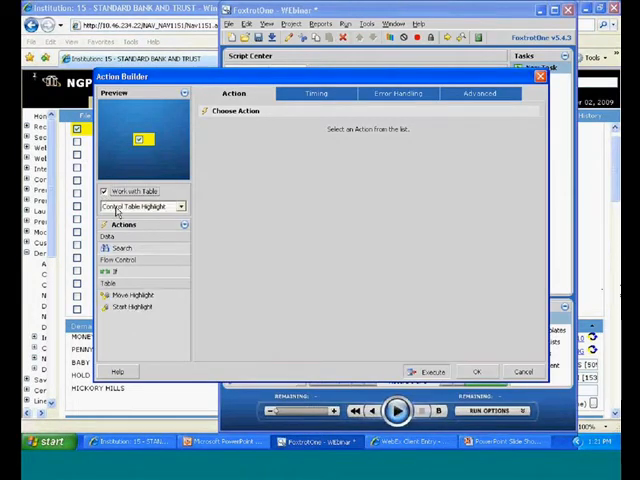
left_click(136, 296)
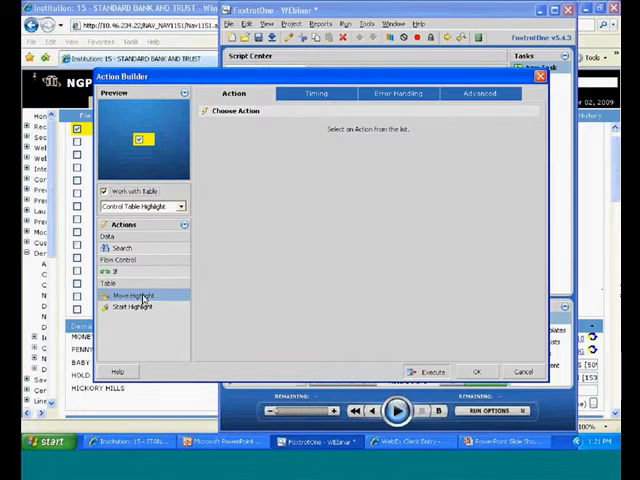
left_click(132, 296)
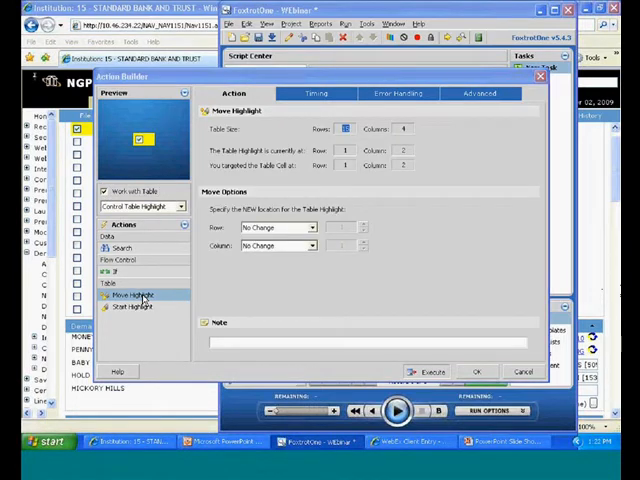
mouse_move(244, 188)
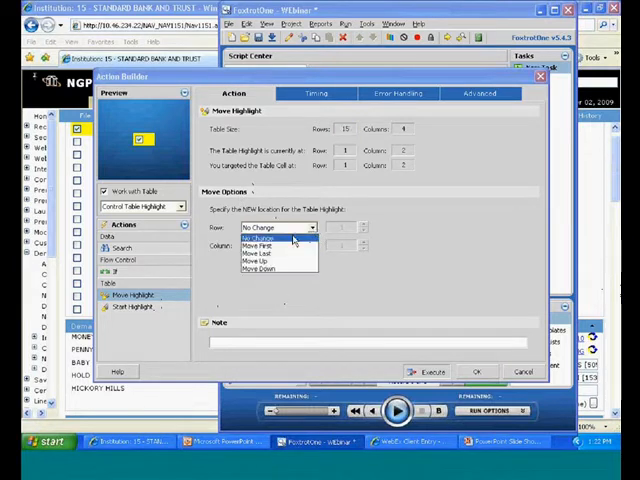
left_click(264, 268)
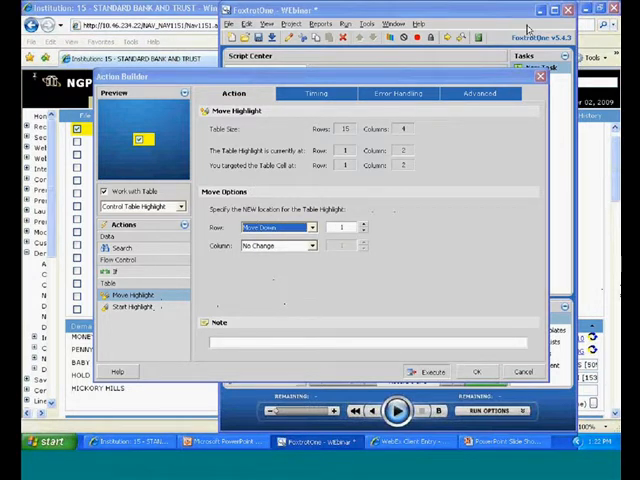
On Advanced, identify the target by its parent table caption
left_click(480, 92)
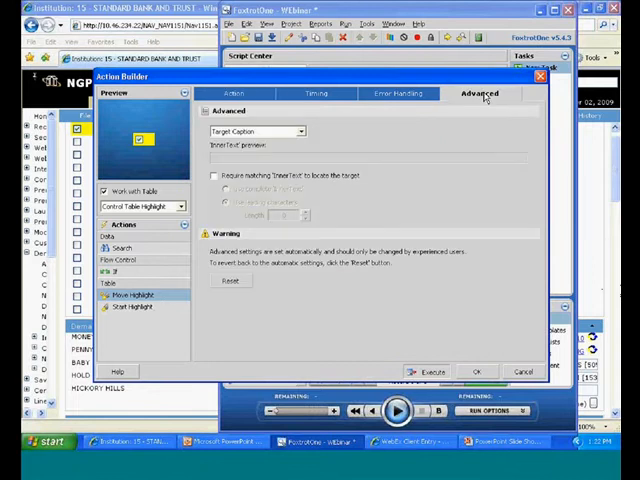
left_click(300, 132)
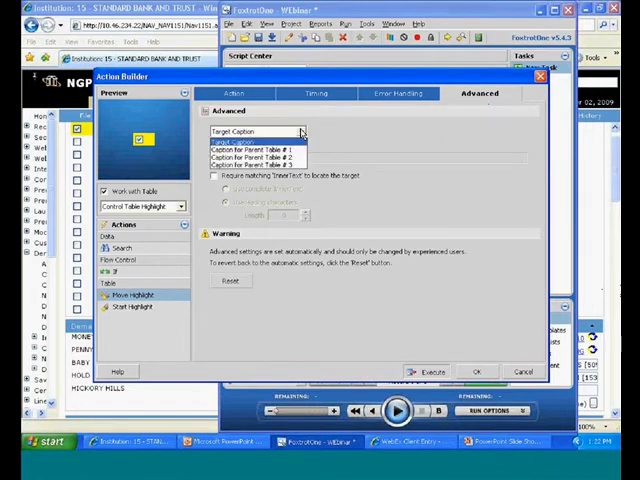
left_click(258, 152)
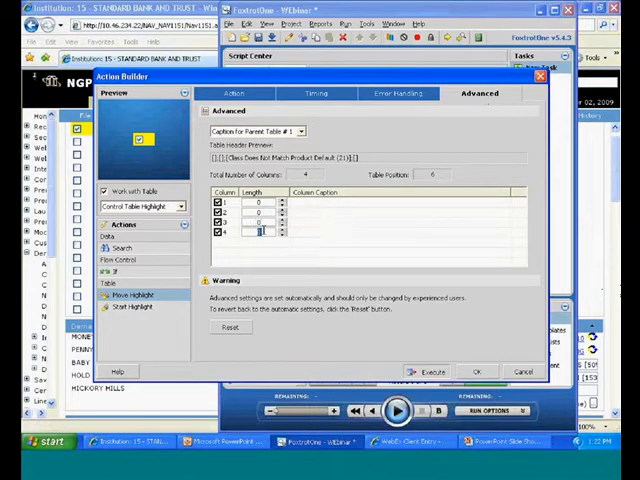
left_click(300, 132)
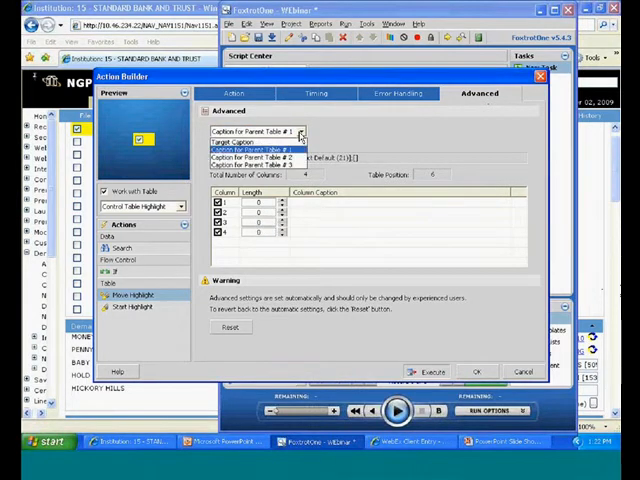
left_click(256, 152)
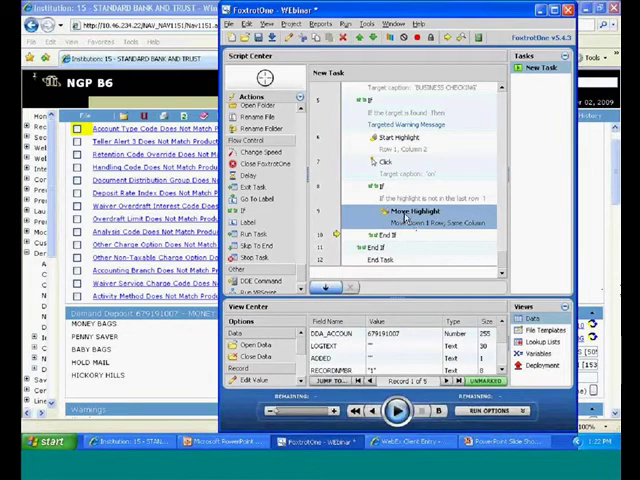
Add a Label action named 'Check this box' and confirm it
left_click(410, 138)
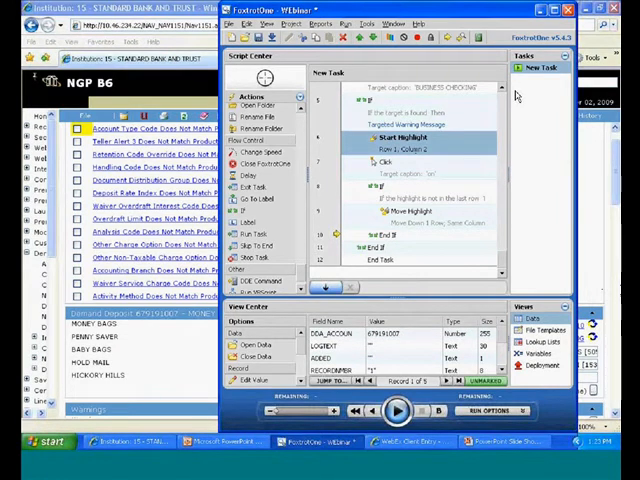
mouse_move(304, 282)
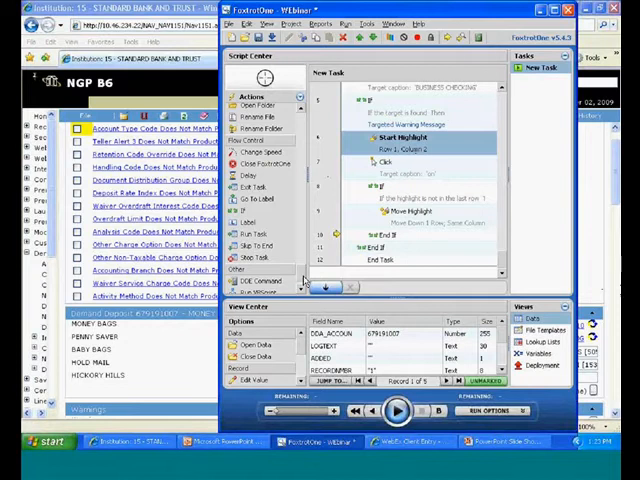
scroll("down", 3)
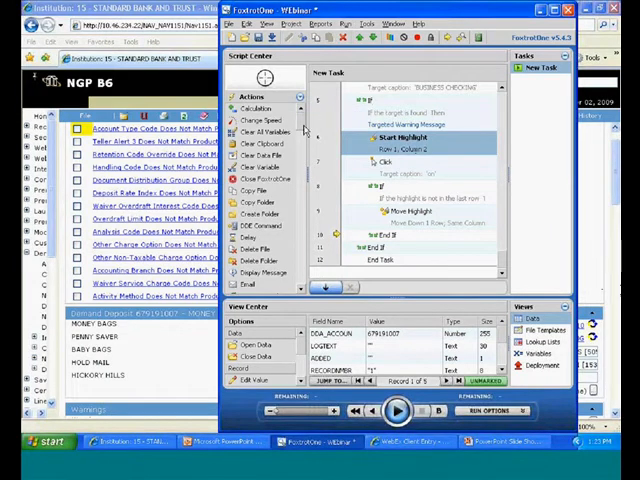
scroll("down", 3)
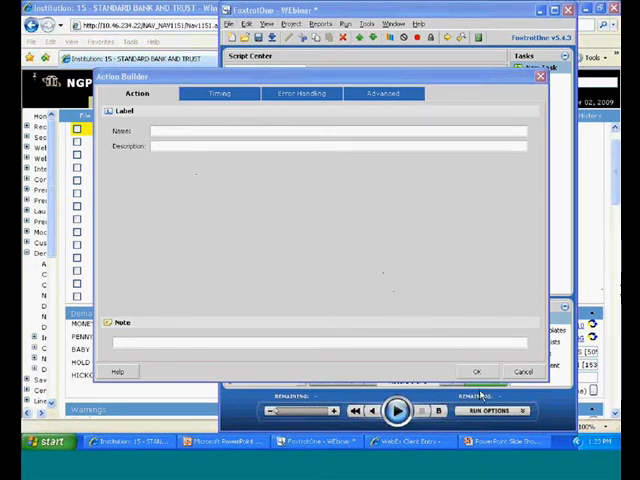
mouse_move(544, 430)
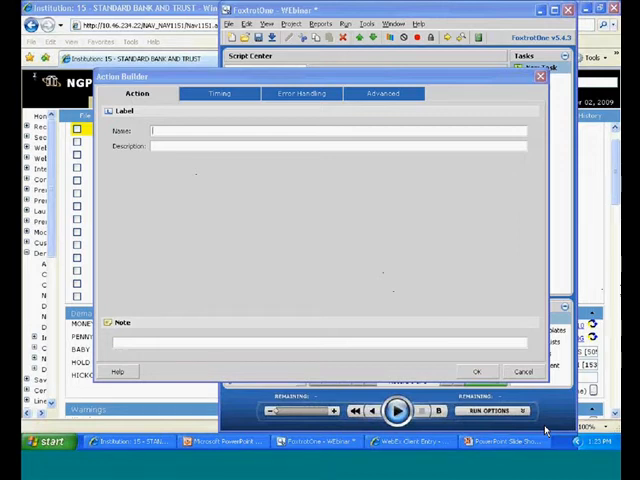
type("Chel")
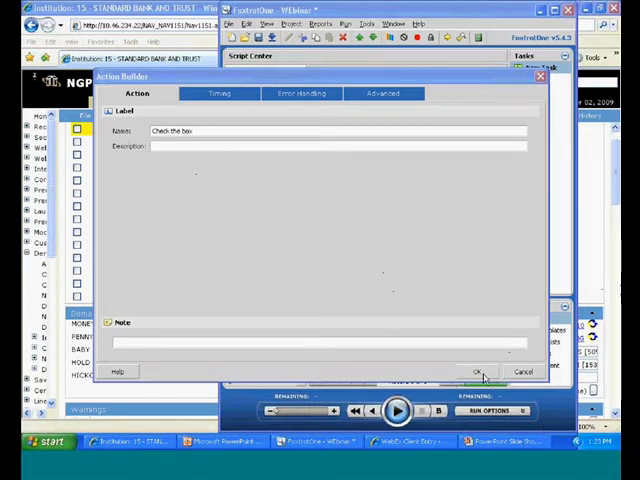
left_click(478, 372)
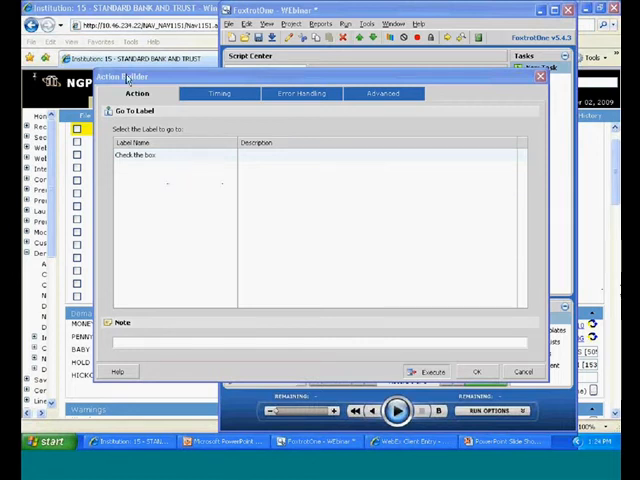
mouse_move(228, 232)
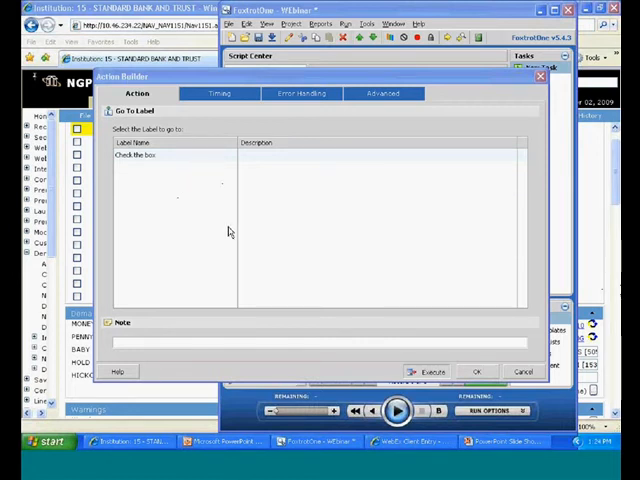
mouse_move(128, 120)
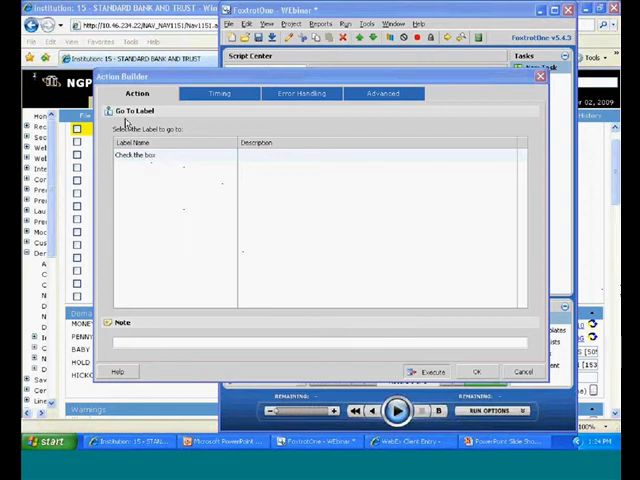
mouse_move(204, 234)
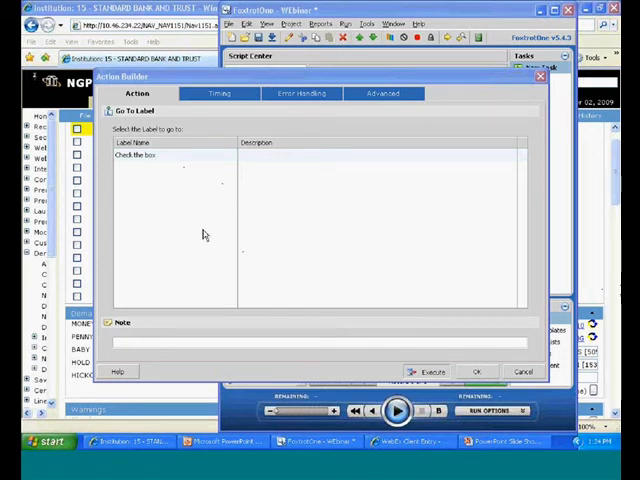
mouse_move(456, 162)
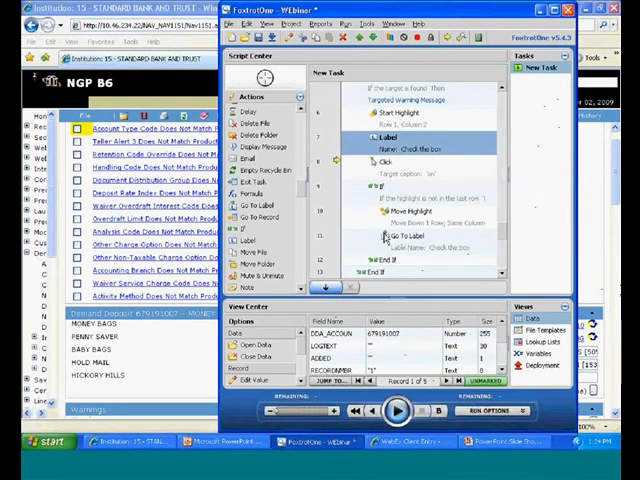
left_click(400, 234)
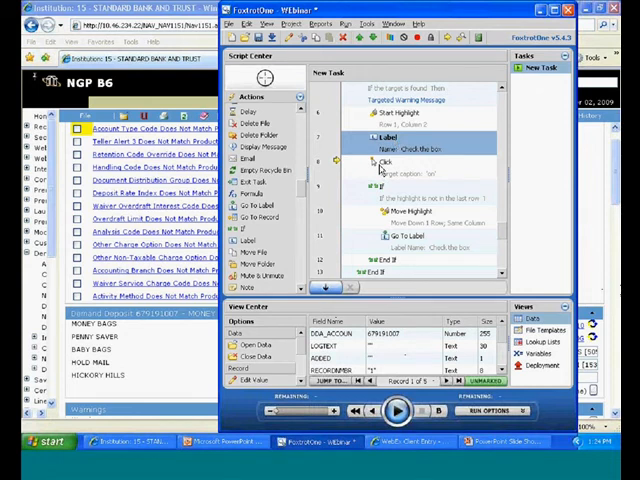
left_click(384, 162)
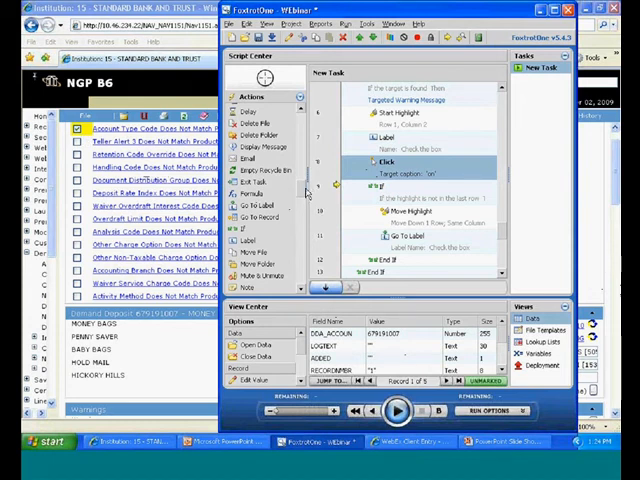
left_click(384, 188)
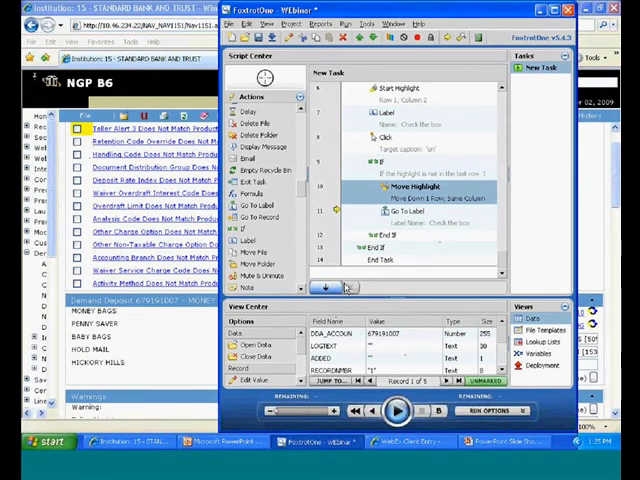
scroll("up", 3)
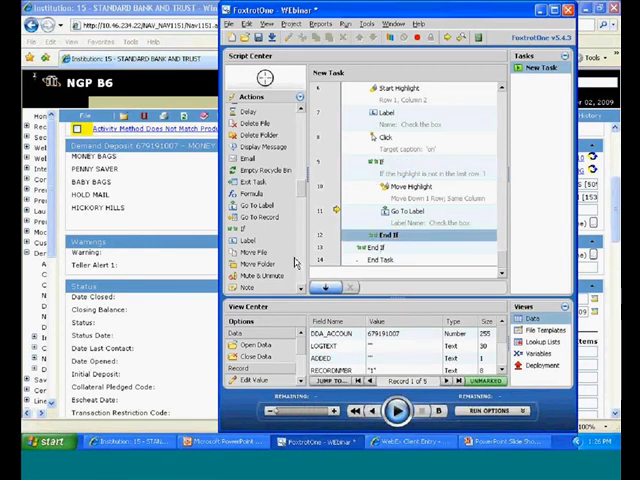
mouse_move(284, 116)
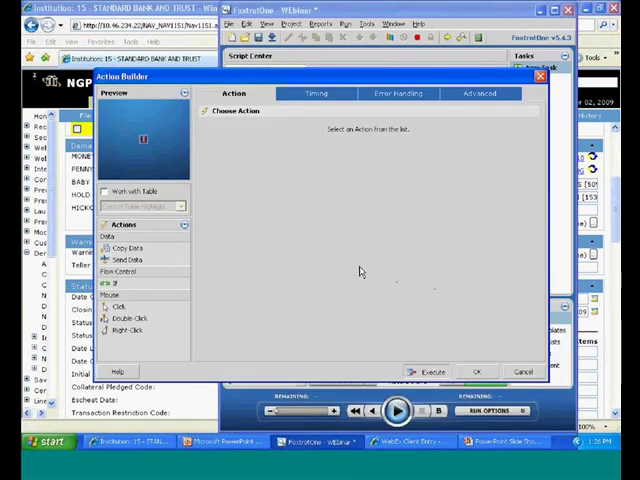
Add a Click on Update with 'Bypass the mouse' ticked and confirm it
left_click(120, 304)
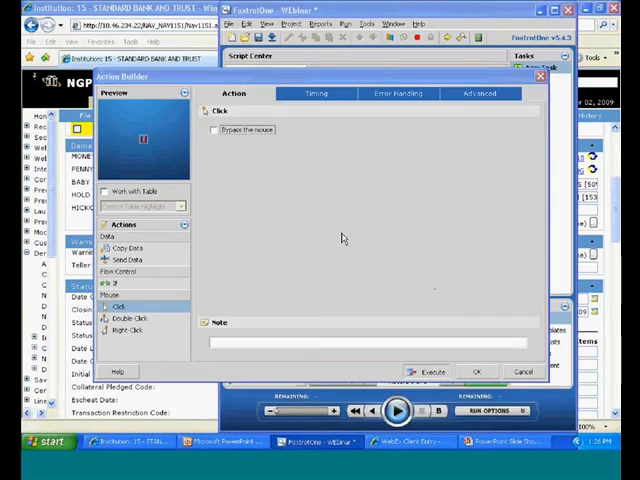
mouse_move(222, 144)
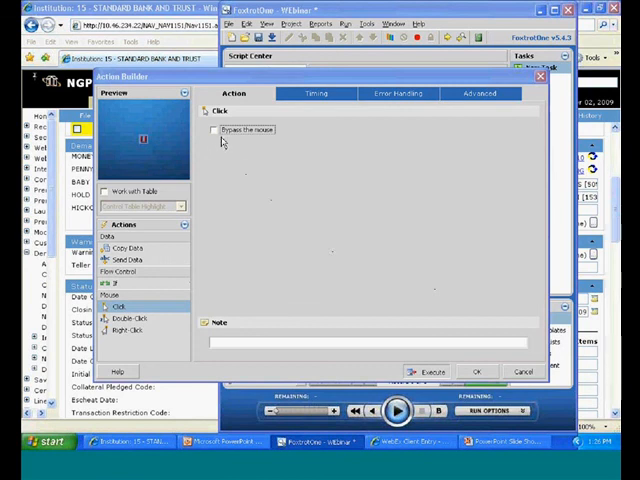
left_click(214, 130)
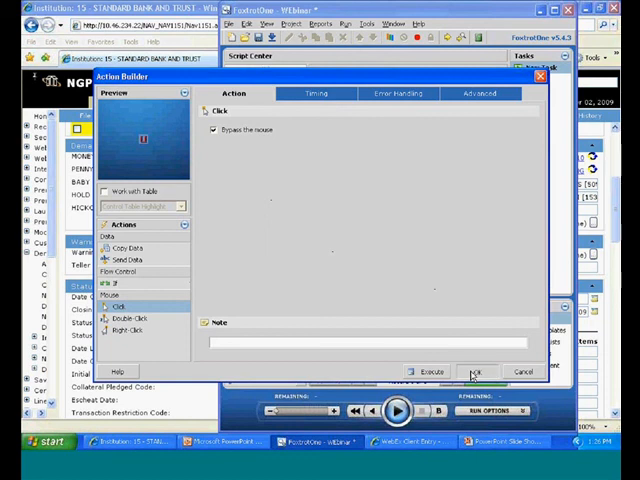
left_click(476, 372)
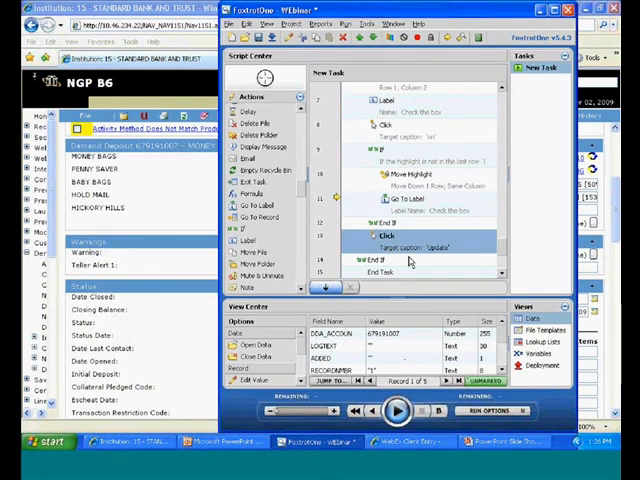
mouse_move(444, 266)
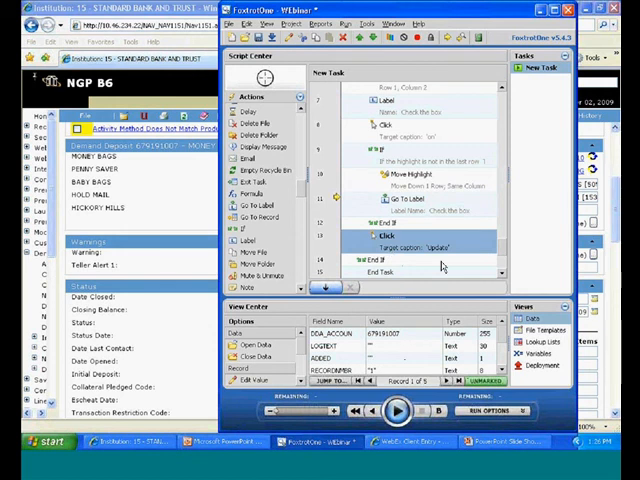